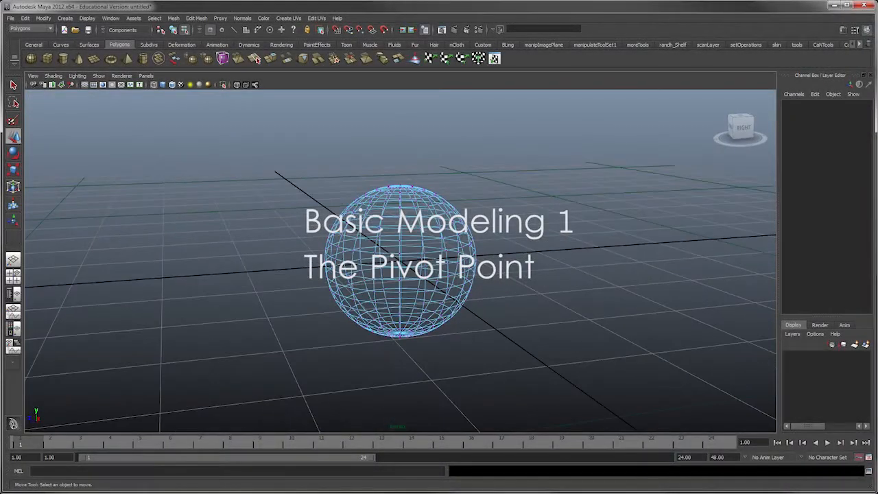
Select pSphere1 in the perspective viewport to show its move manipulator.
click(401, 260)
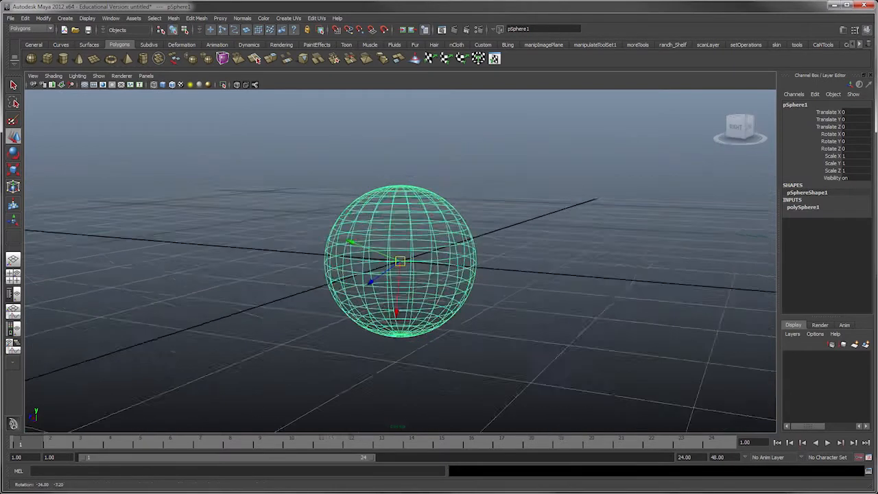
drag(412, 275, 411, 247)
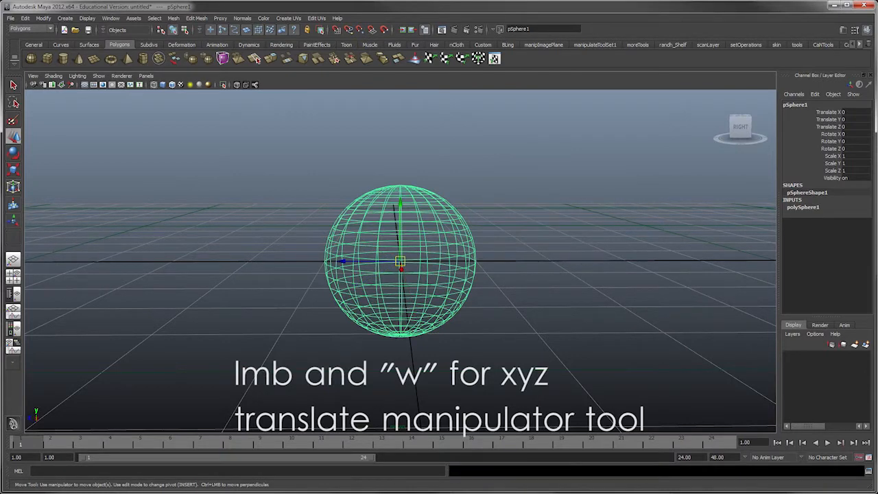
Drag the sphere around the grid to about X 0.761, Y -0.072, Z -0.691.
drag(400, 263, 332, 268)
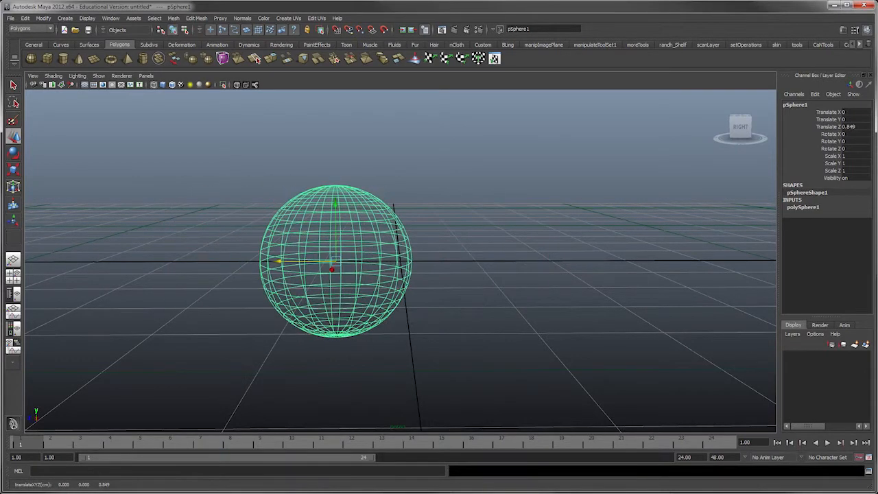
drag(333, 267, 439, 308)
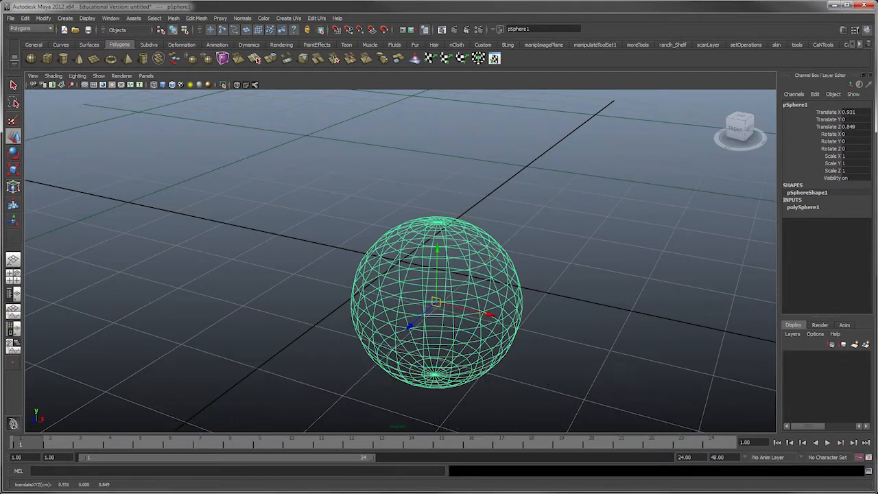
drag(436, 305, 371, 216)
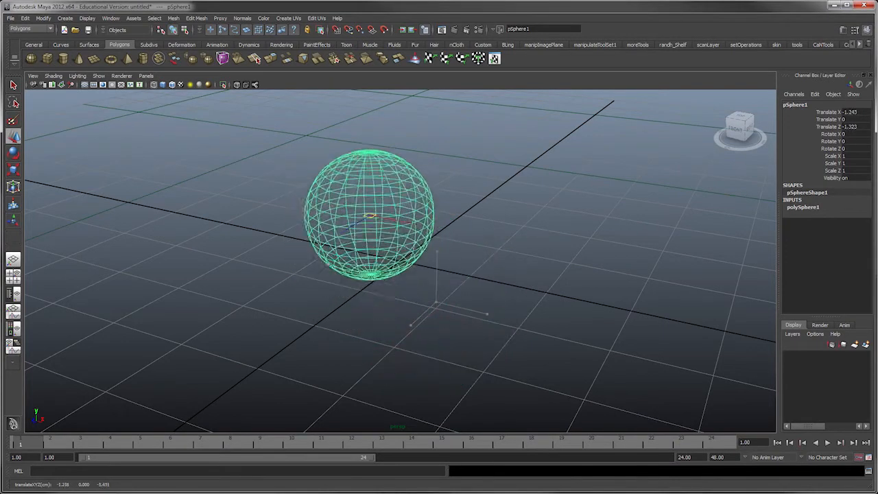
drag(371, 212, 456, 267)
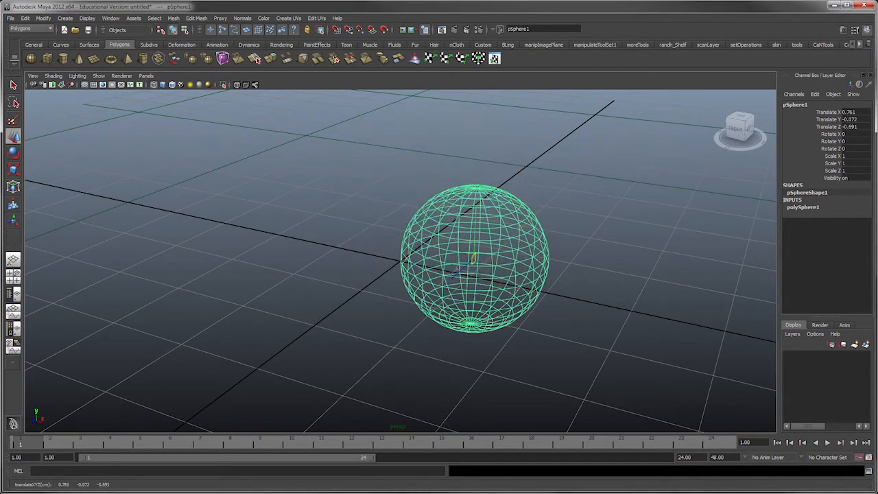
right_click(474, 264)
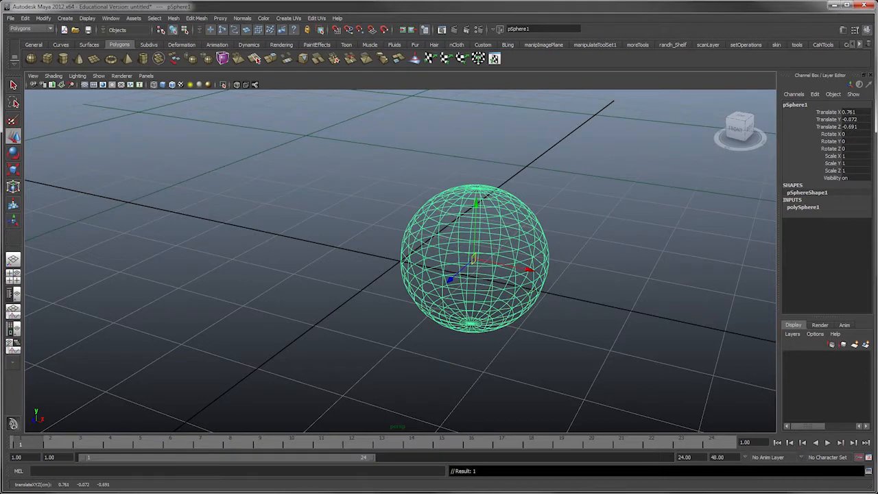
right_click(474, 259)
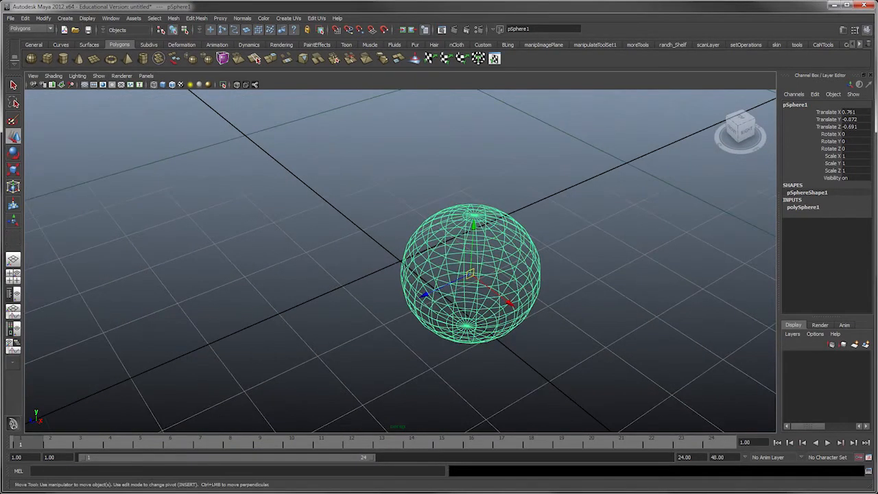
mouse_move(853, 29)
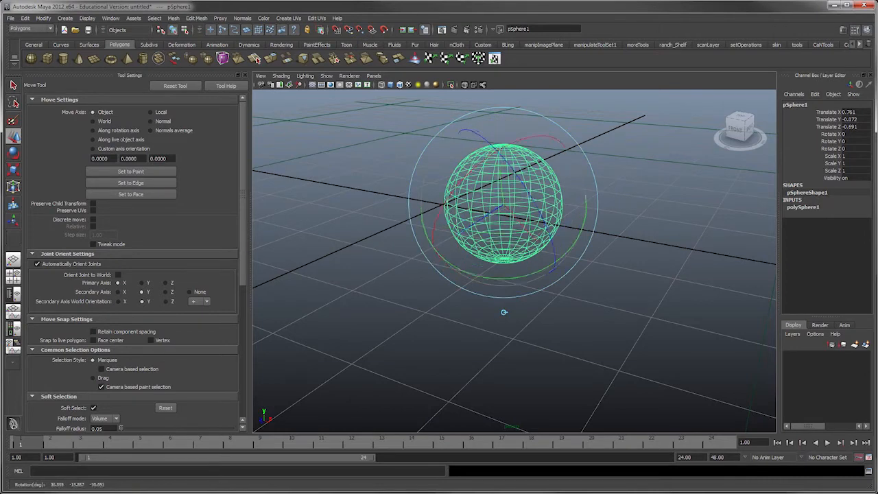
Set Move Axis to Custom axis orientation in Move Settings.
click(93, 122)
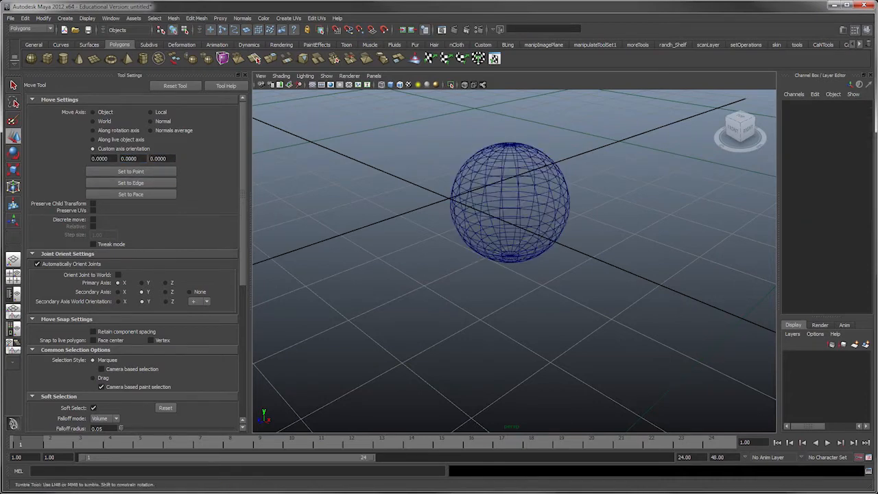
Reselect the sphere, drag its manipulator, and select the first custom axis orientation value.
click(512, 202)
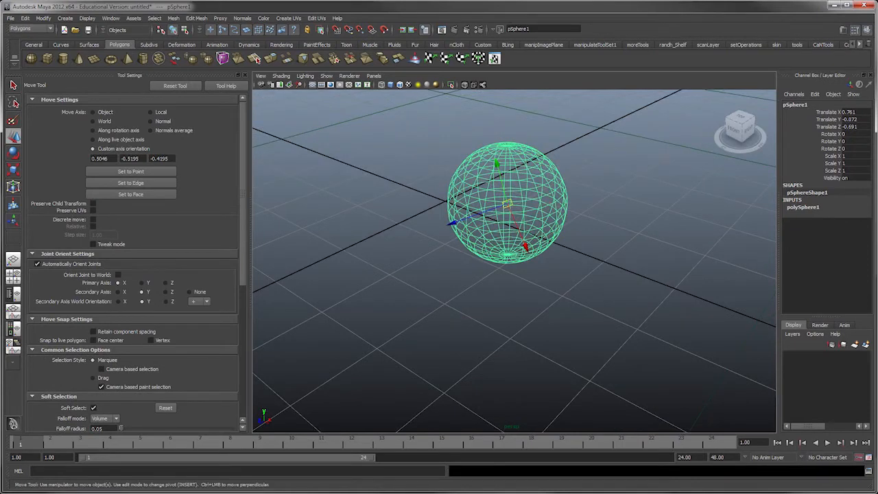
drag(508, 199, 446, 199)
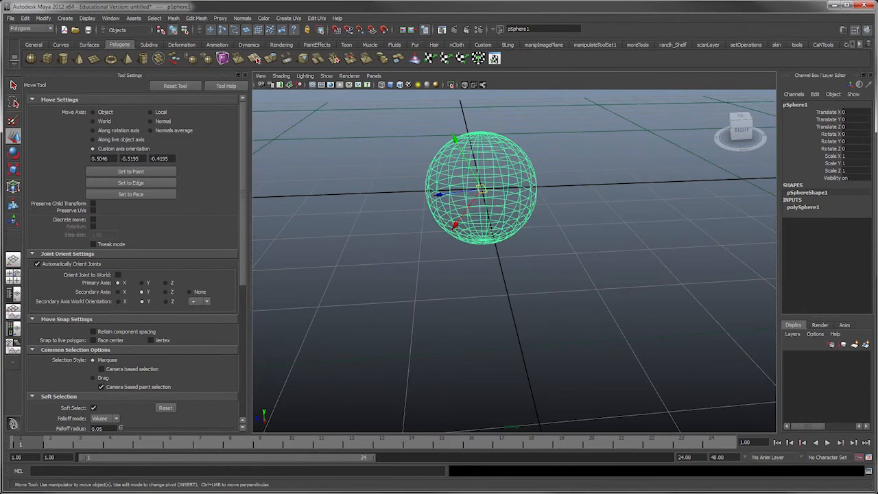
triple_click(101, 159)
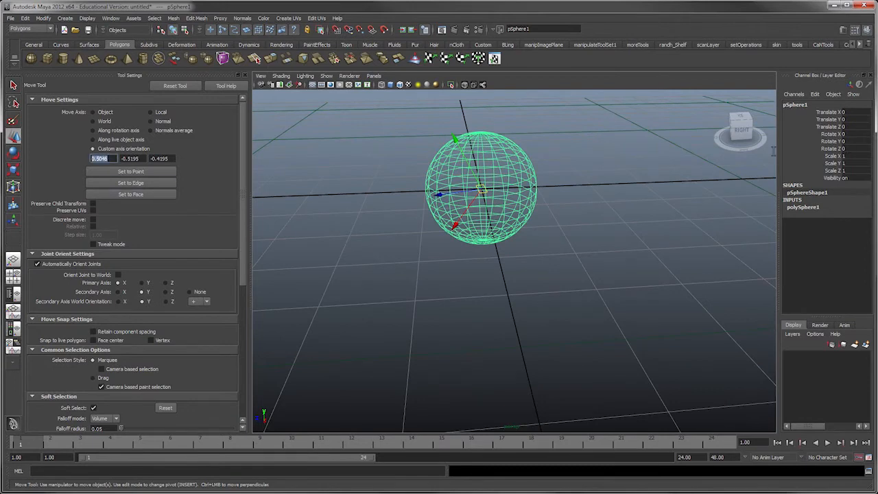